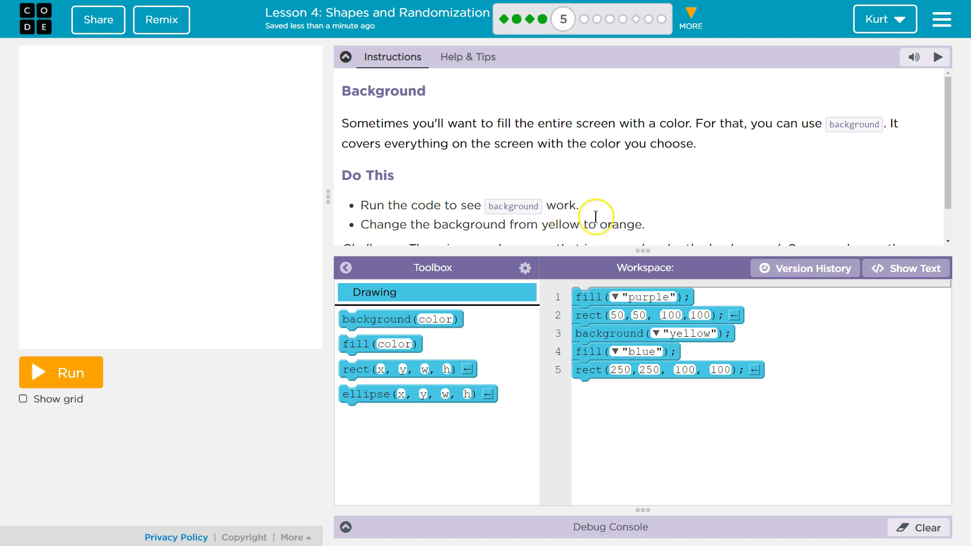
mouse_move(620, 142)
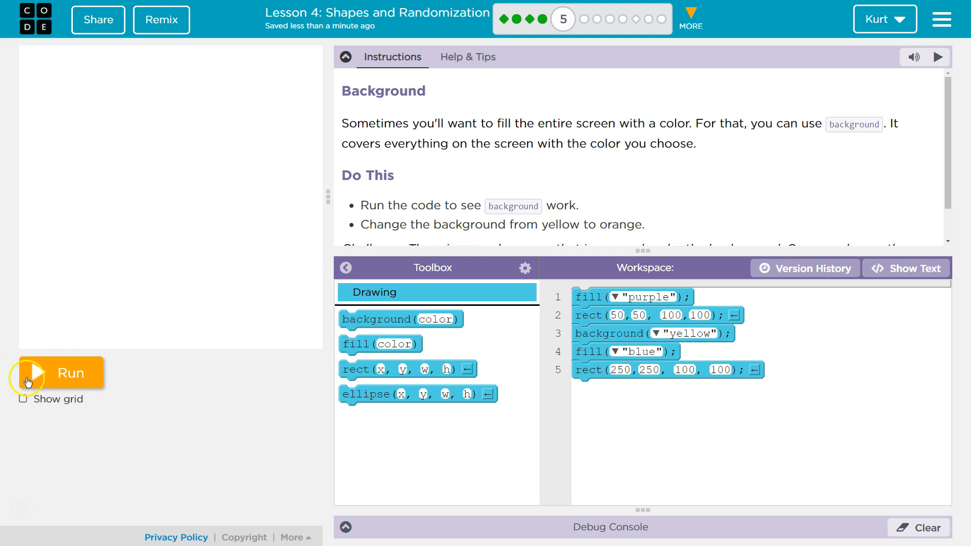
Step: Run the starter code, drawing a yellow background over which only the blue square shows
click(36, 373)
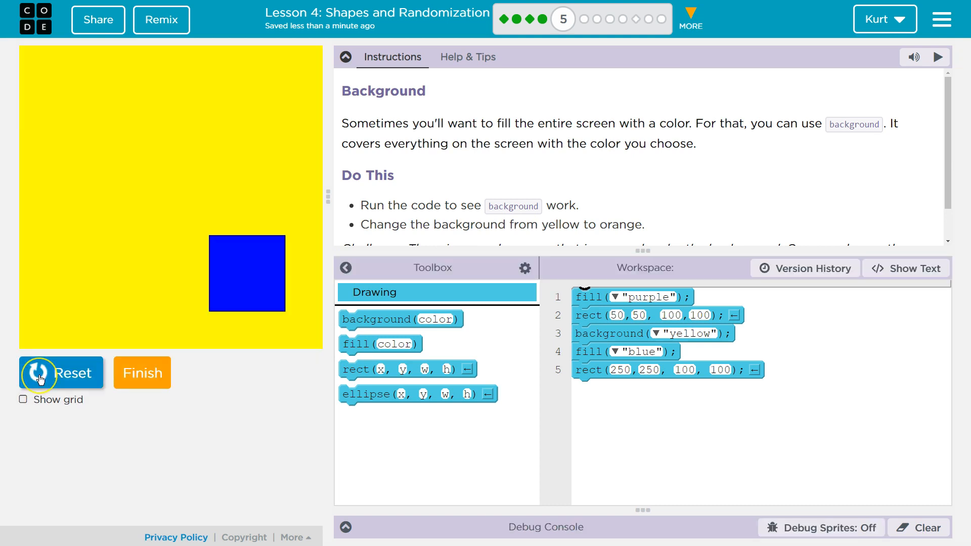
mouse_move(132, 422)
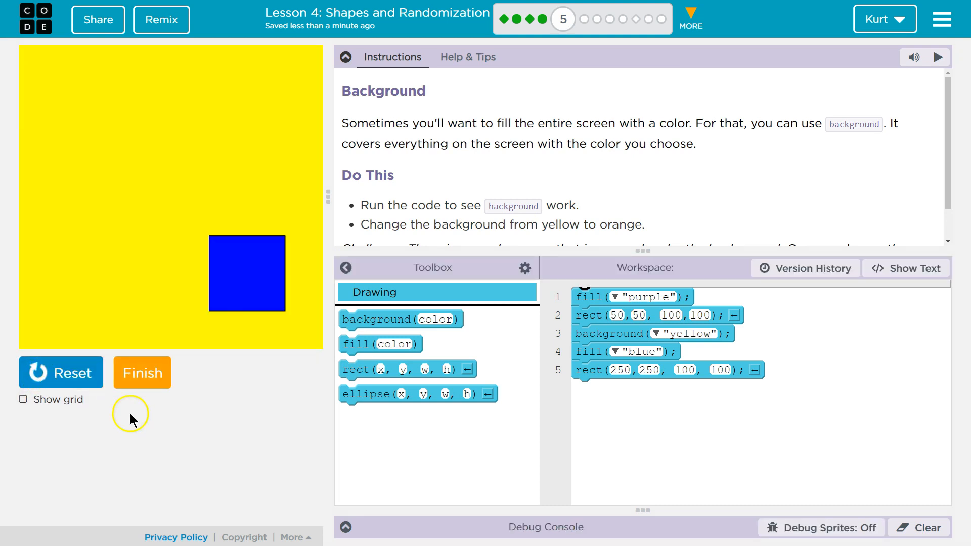
Step: Change the first fill colour to "orange", then reset and rerun; the canvas stays yellow
scroll(down, 3)
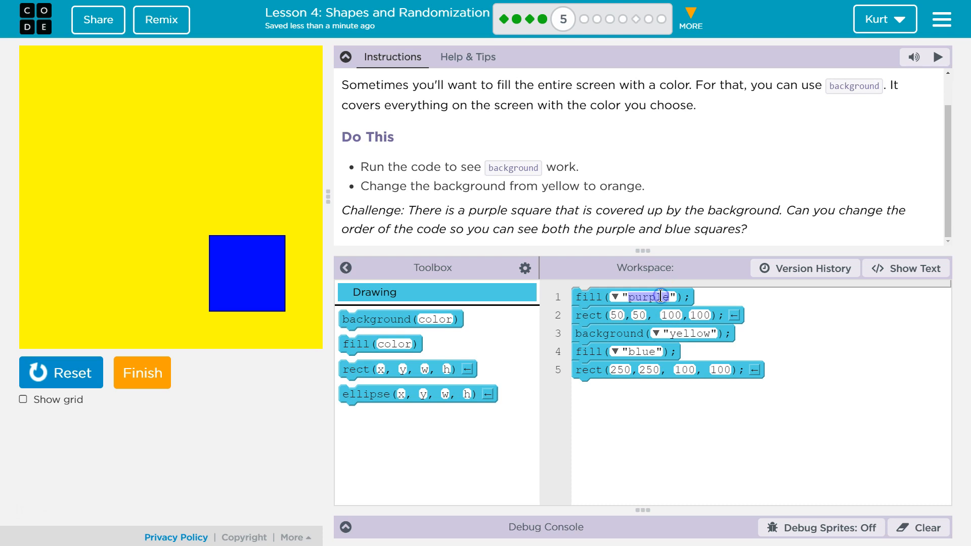
text(orange)
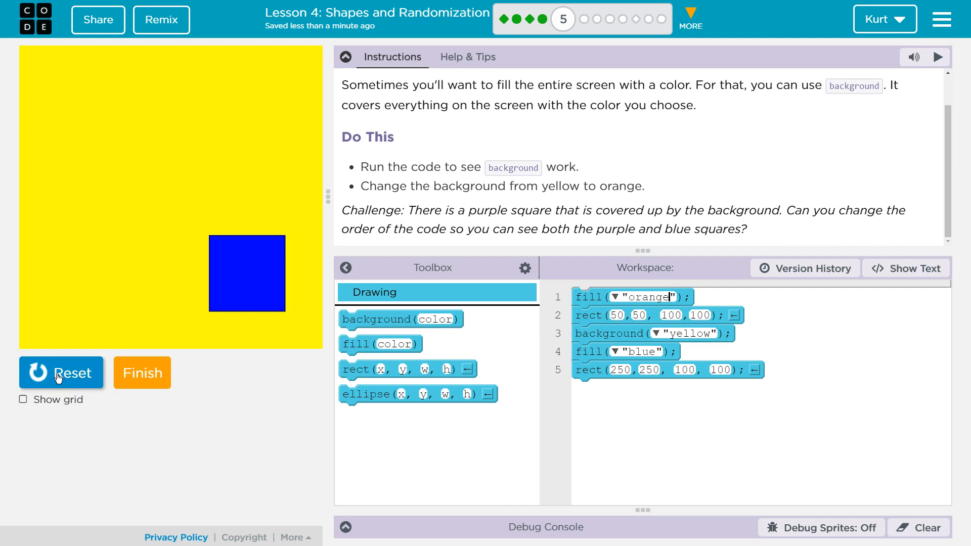
click(58, 375)
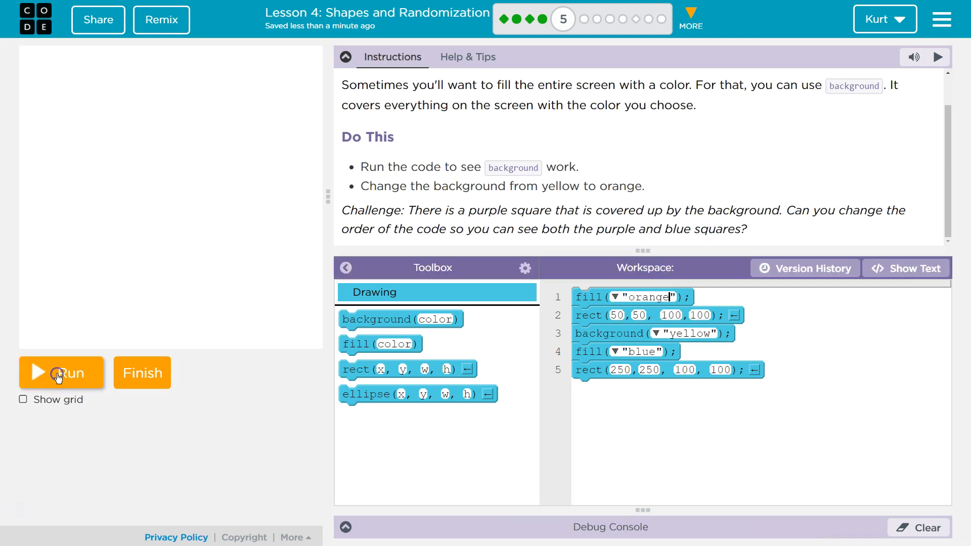
click(59, 373)
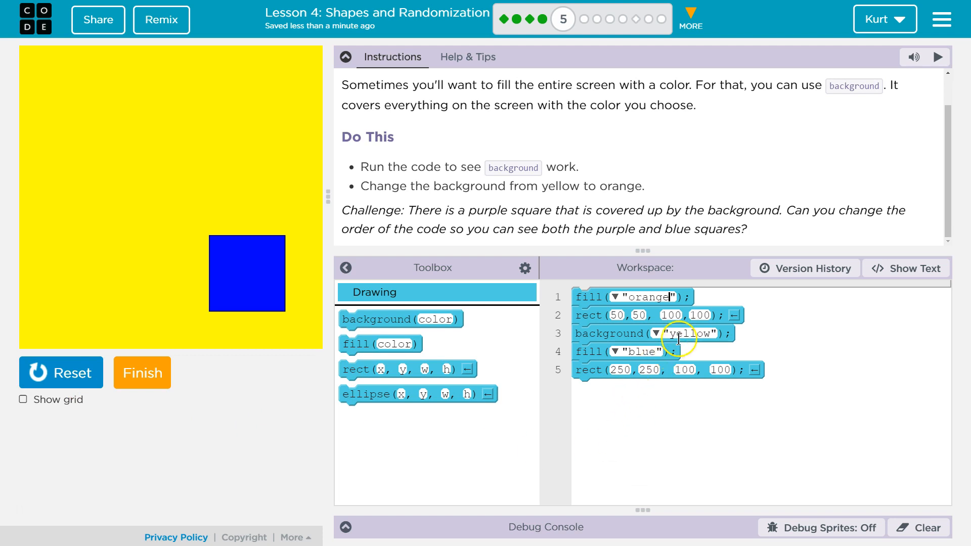
mouse_move(734, 353)
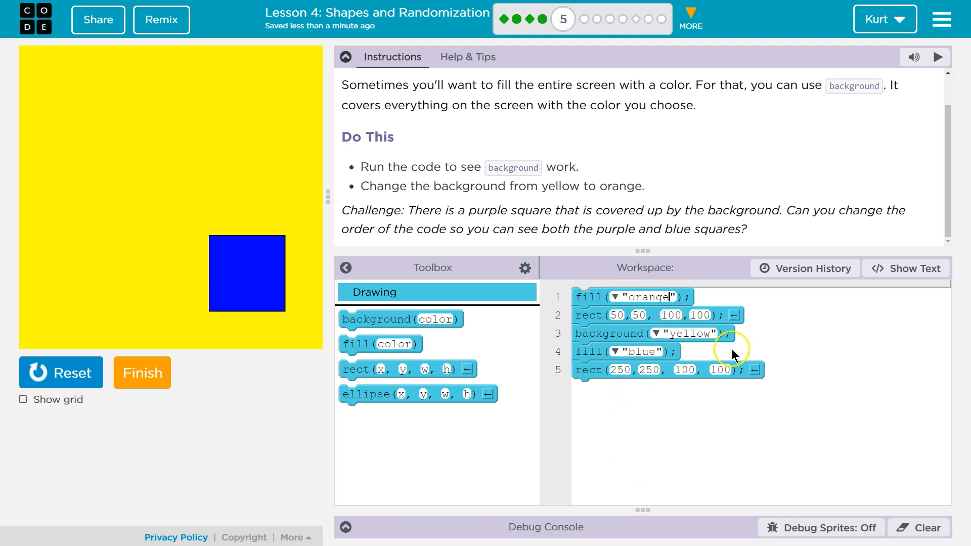
Step: Replace "yellow" with "orange" in the background line and rerun the program
double_click(689, 334)
text("orange)
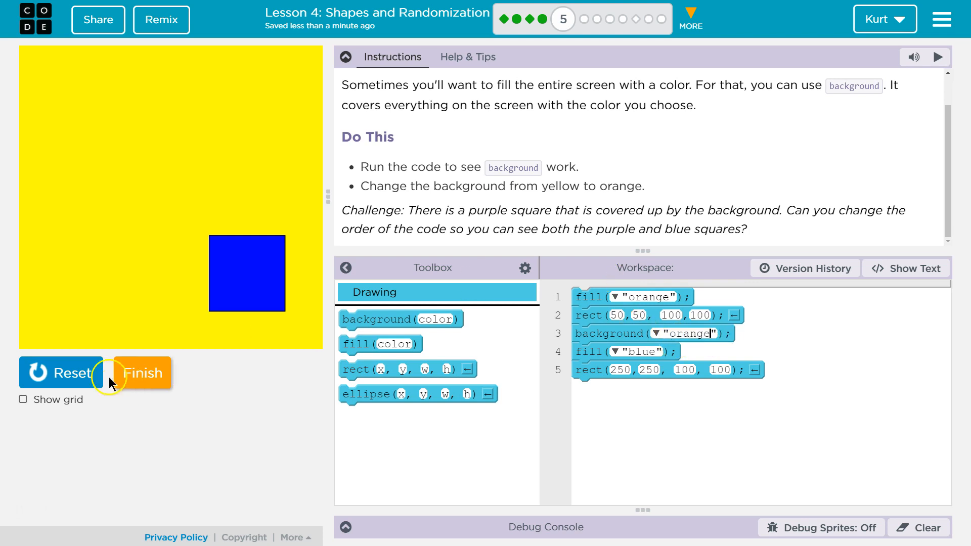
click(76, 372)
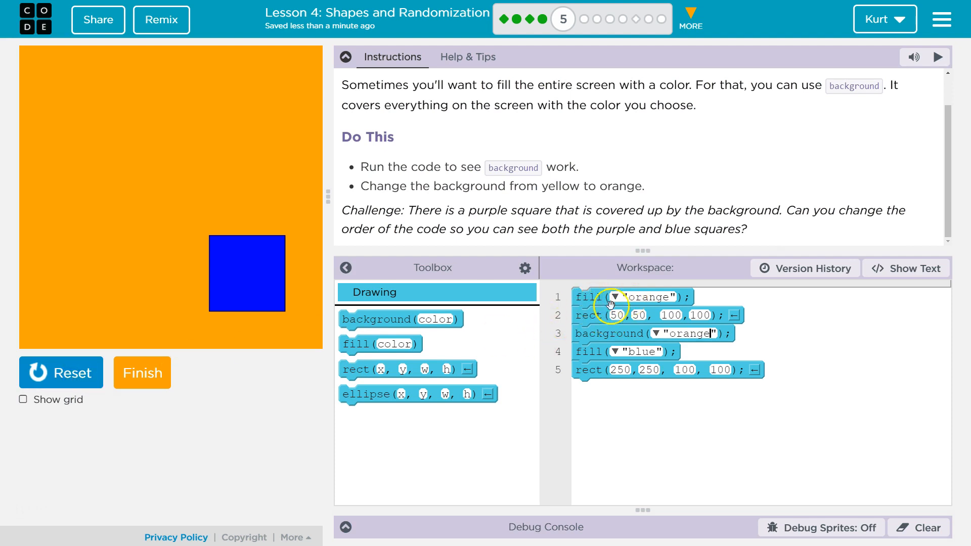
mouse_move(678, 285)
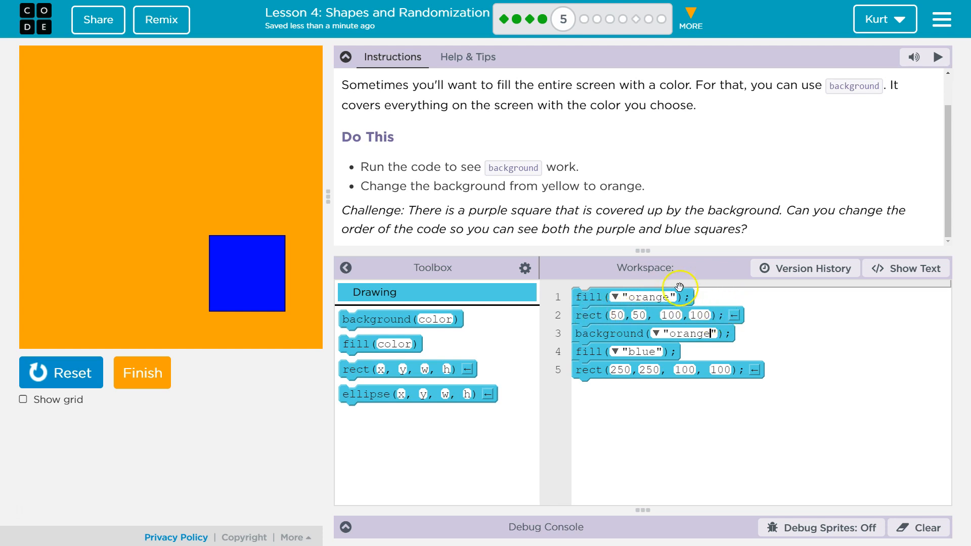
mouse_move(281, 264)
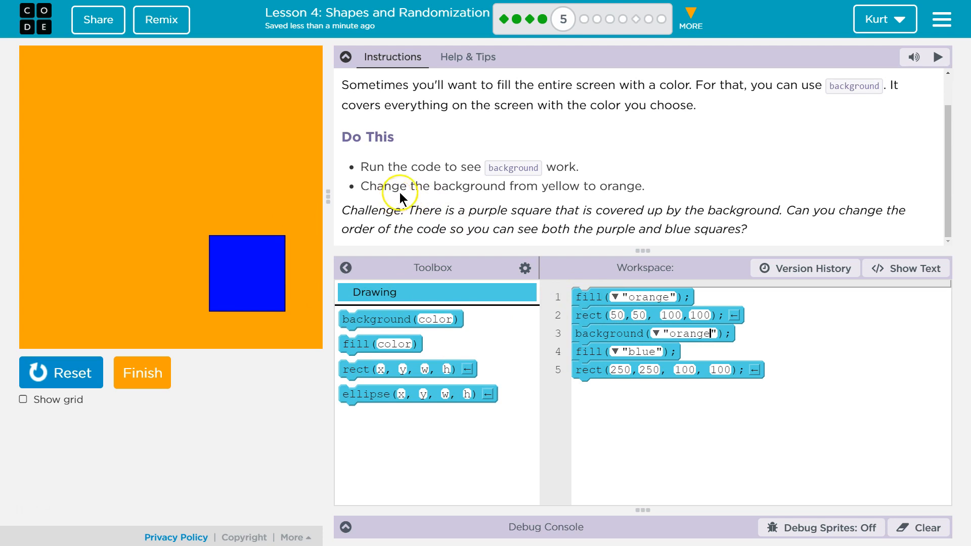
mouse_move(416, 211)
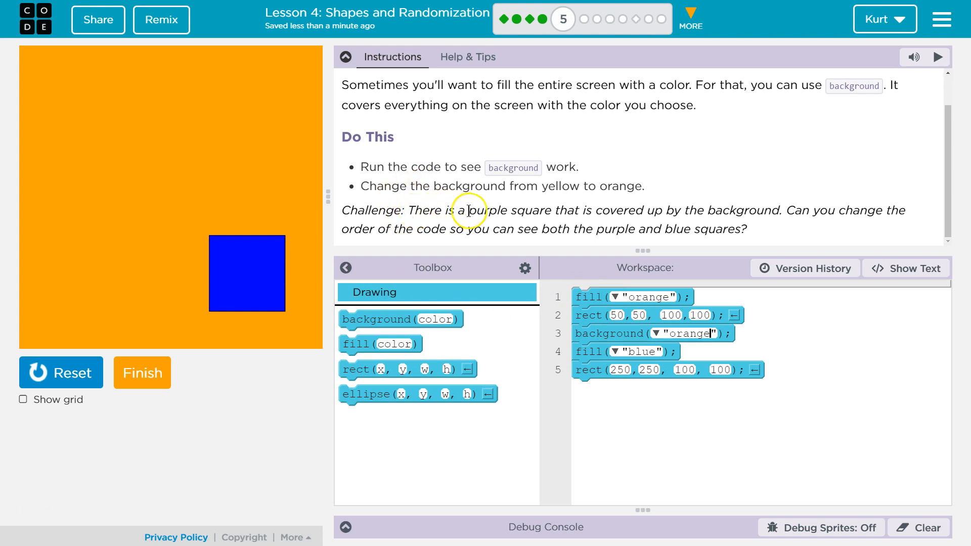
mouse_move(793, 217)
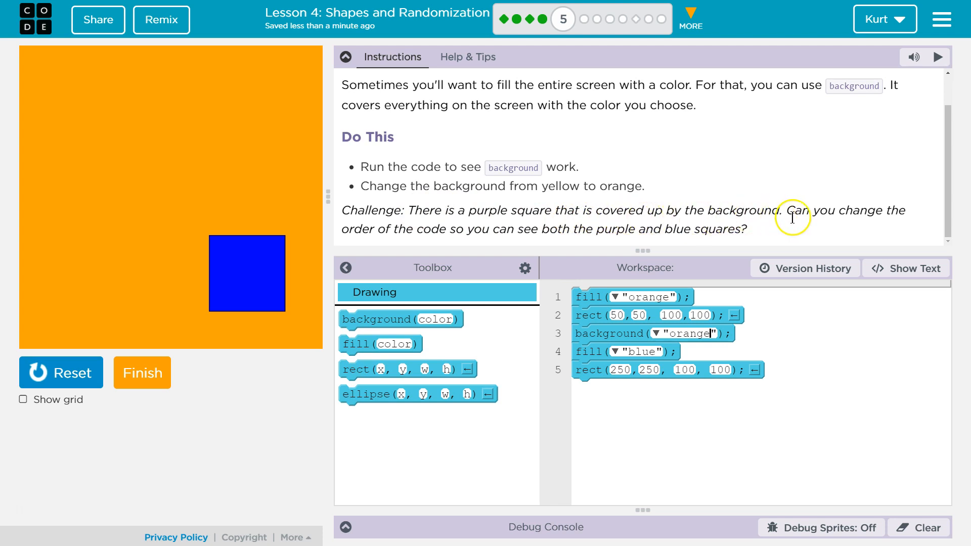
mouse_move(731, 247)
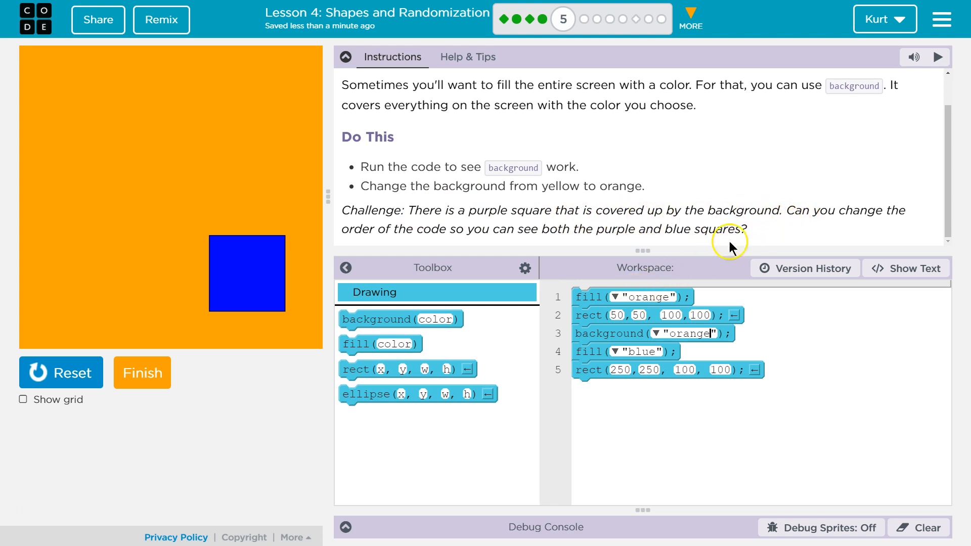
mouse_move(726, 227)
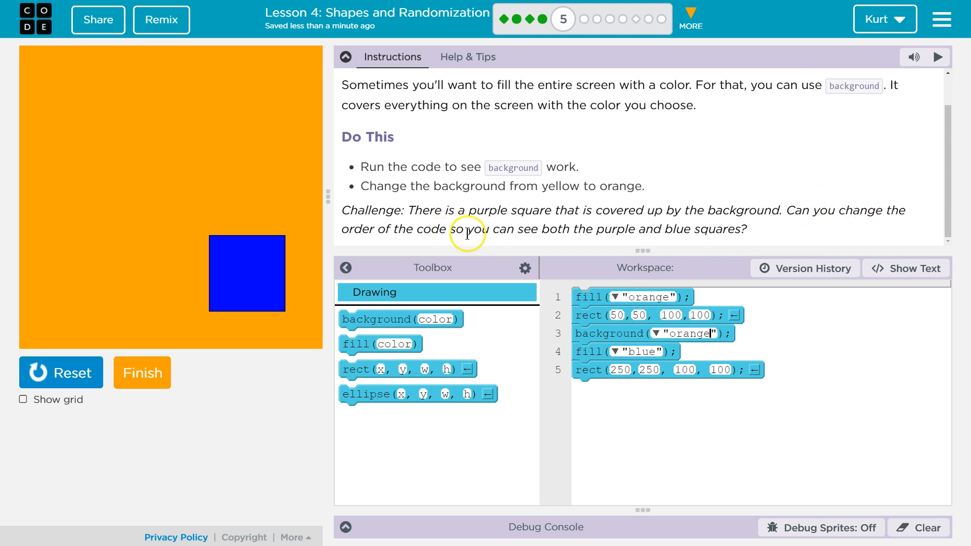
Step: Replace "orange" with "purple" in the first fill line
double_click(650, 296)
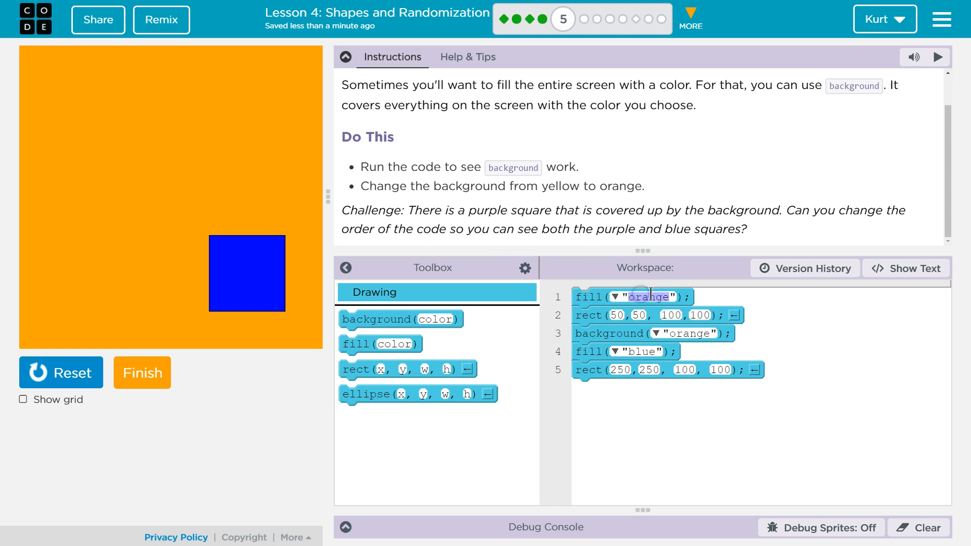
text(purple)
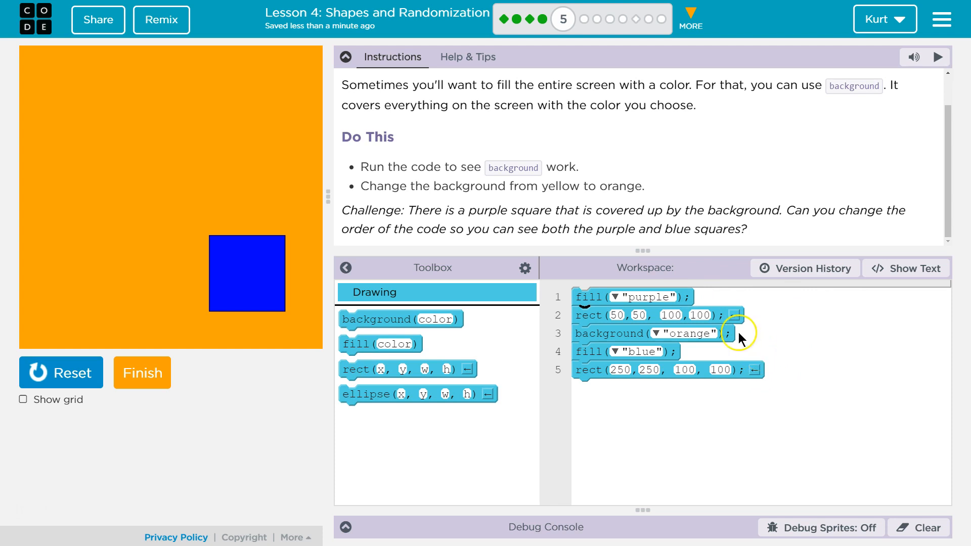
mouse_move(592, 306)
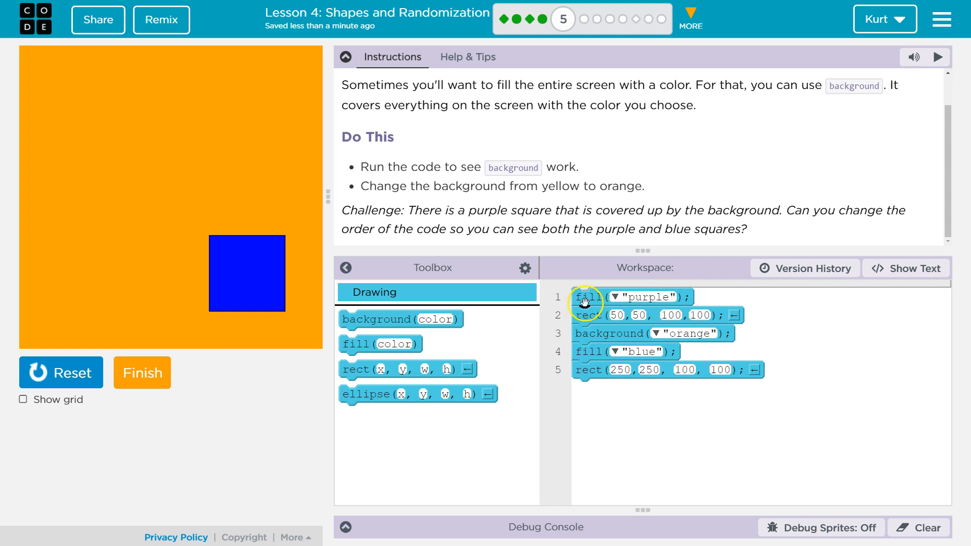
mouse_move(587, 320)
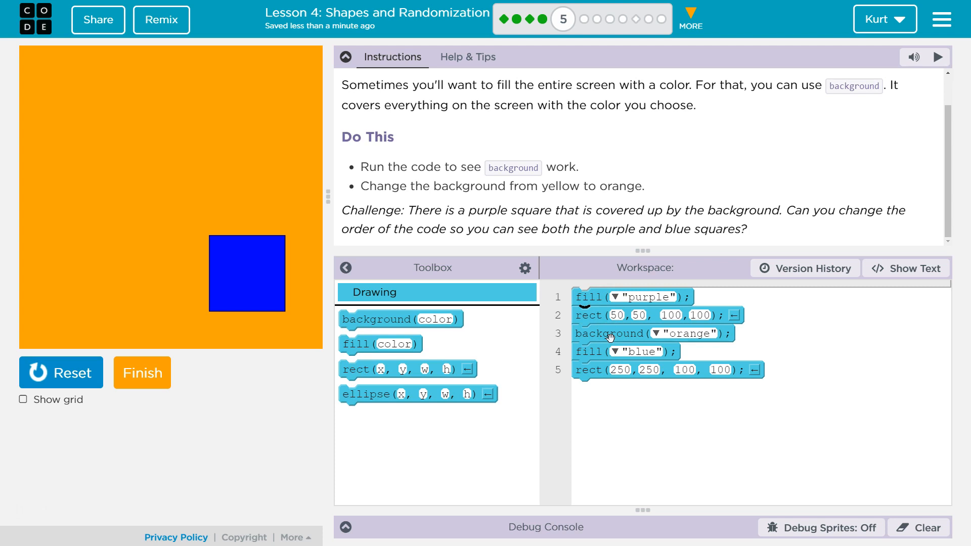
Step: Drag the background("orange") line to the top of the code and reset the canvas
drag(610, 334, 633, 404)
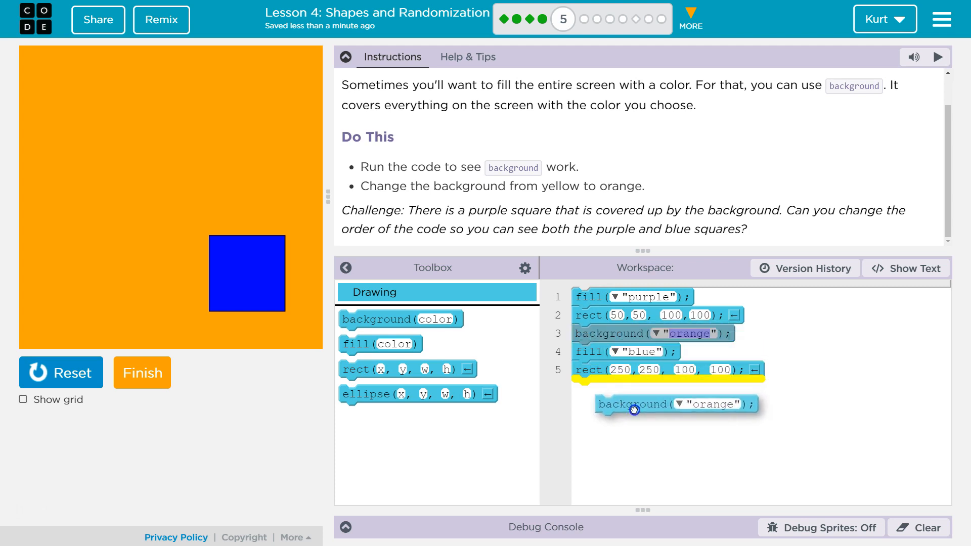
drag(633, 409, 613, 370)
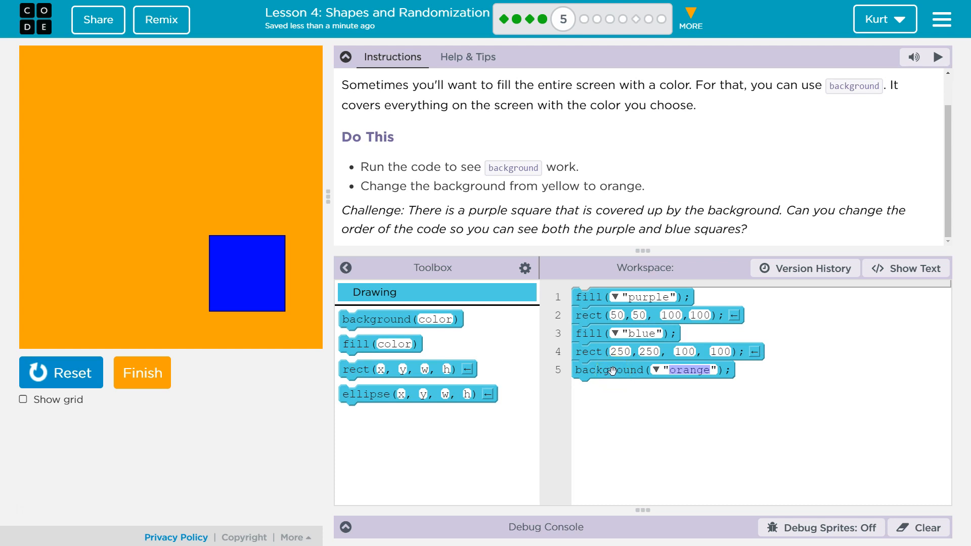
mouse_move(52, 378)
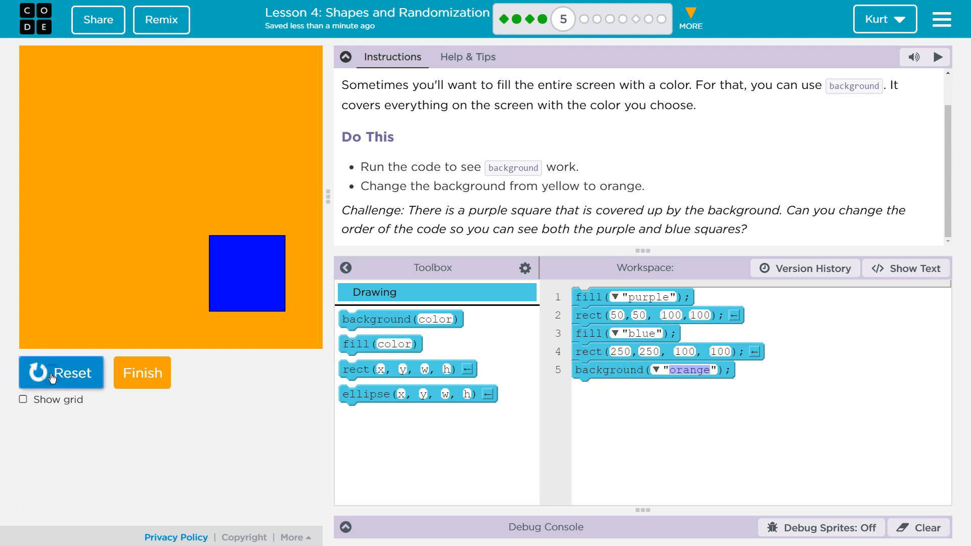
click(61, 373)
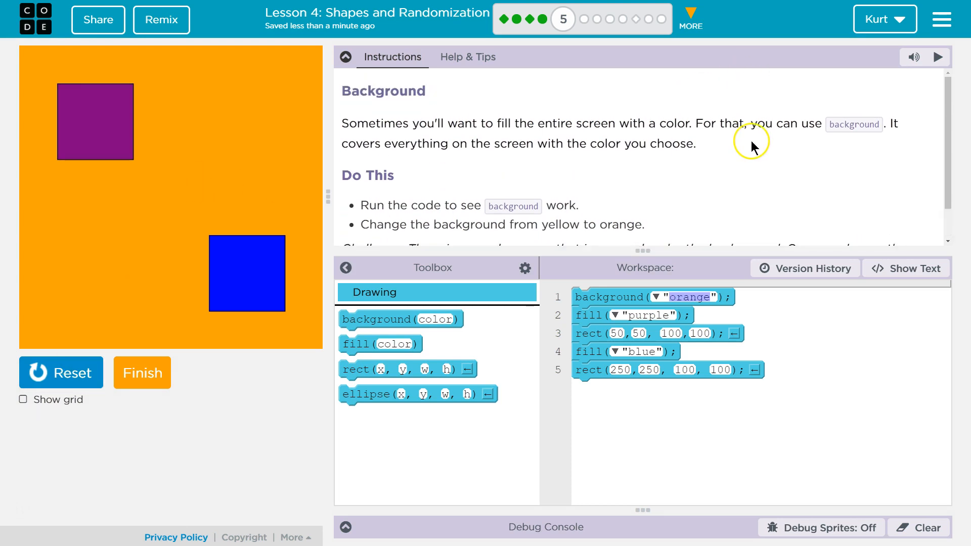
scroll(down, 3)
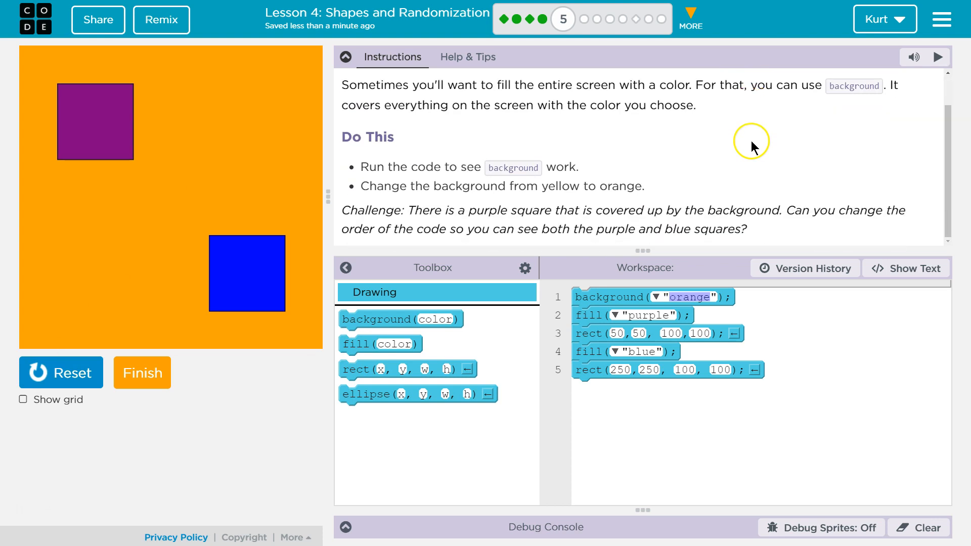